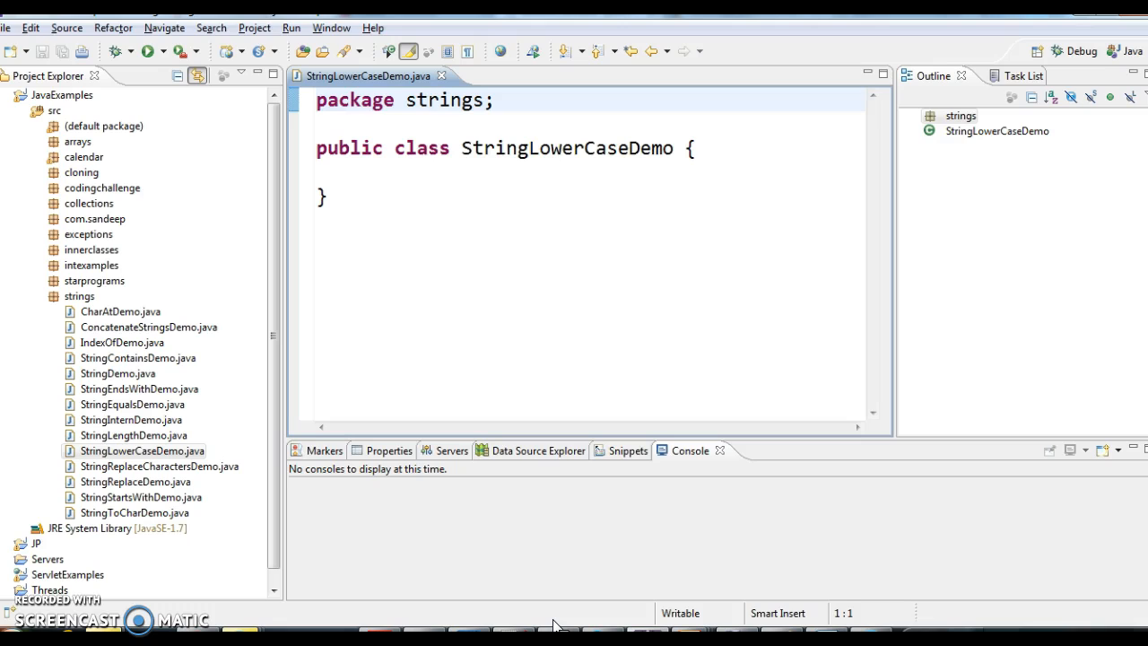
pyautogui.moveTo(611, 173)
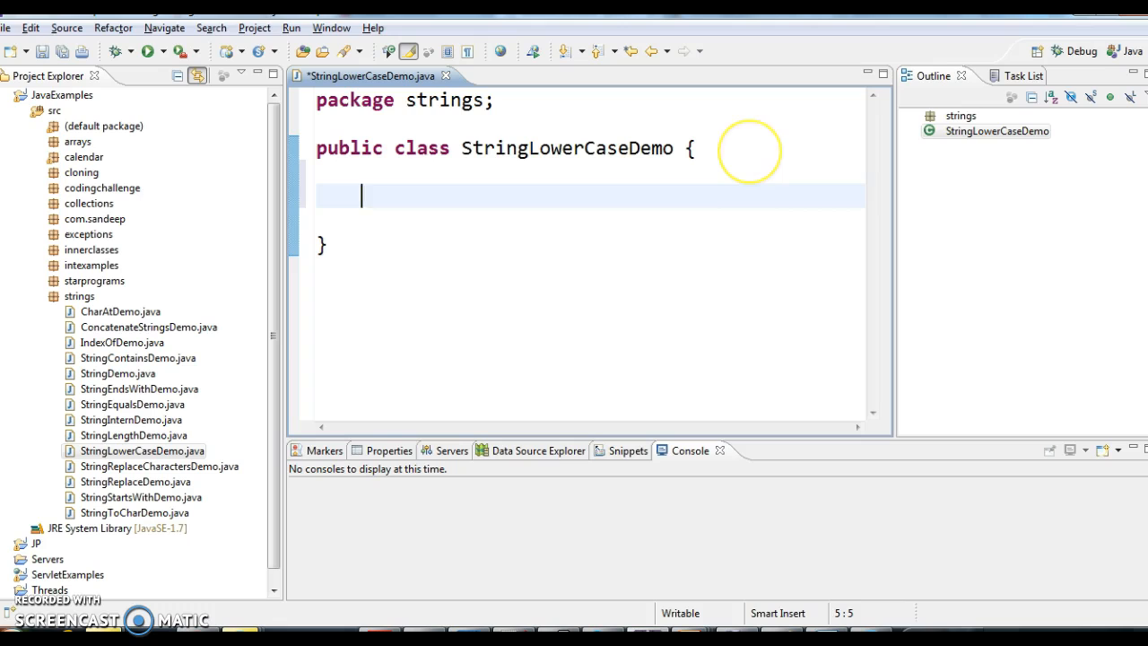
# Step: Insert an empty main method inside StringLowerCaseDemo via the main template
pyautogui.write('main(String[] args) {')
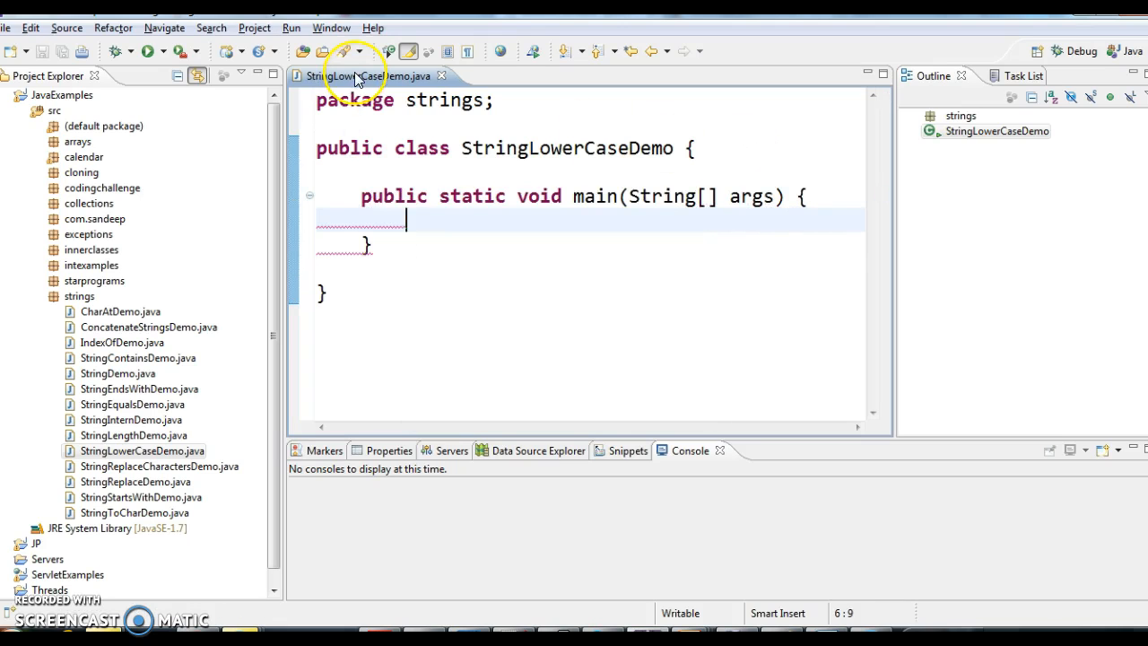
# Step: Maximize the editor and declare String str = "HELLO WORLD"; inside main
pyautogui.doubleClick(368, 75)
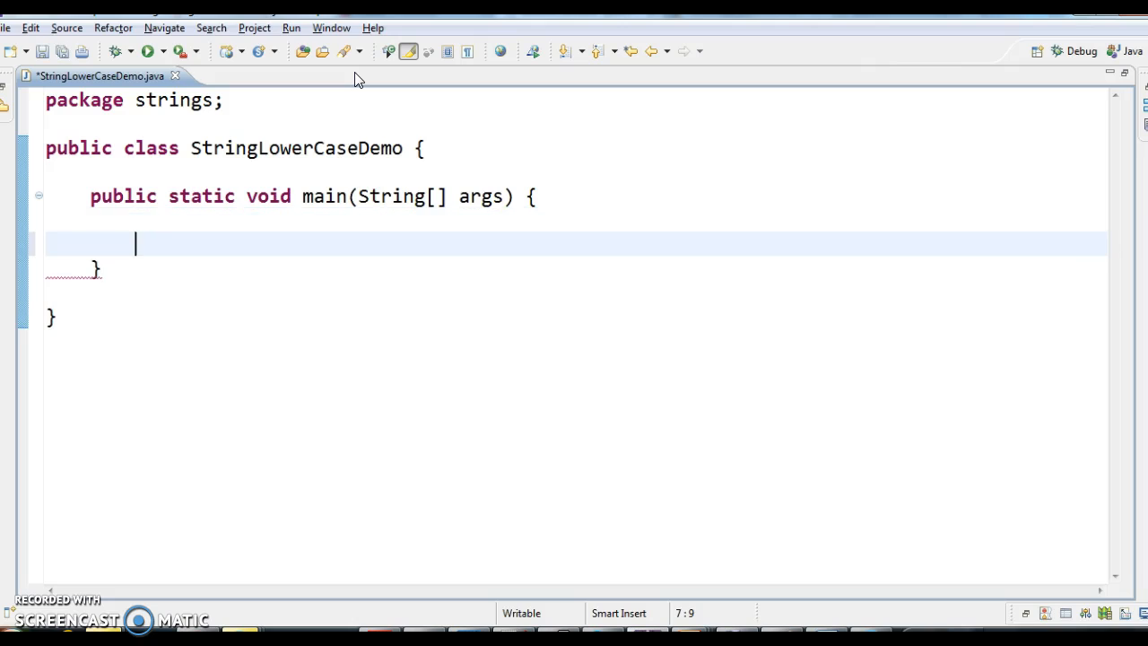
pyautogui.write('String sr')
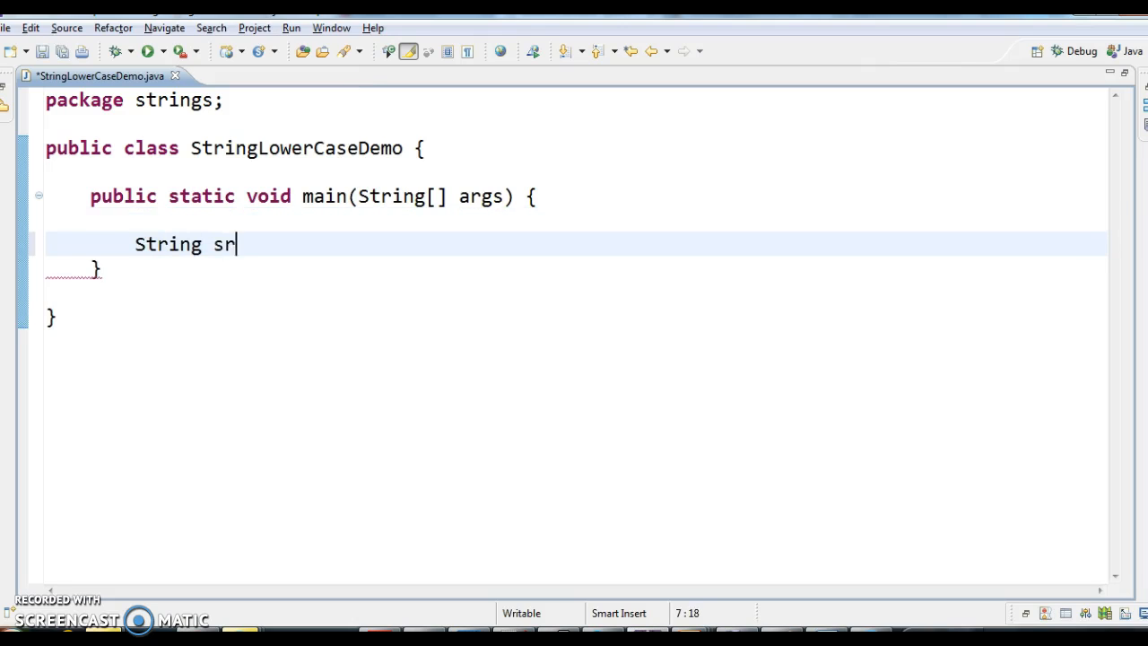
pyautogui.write('t=""')
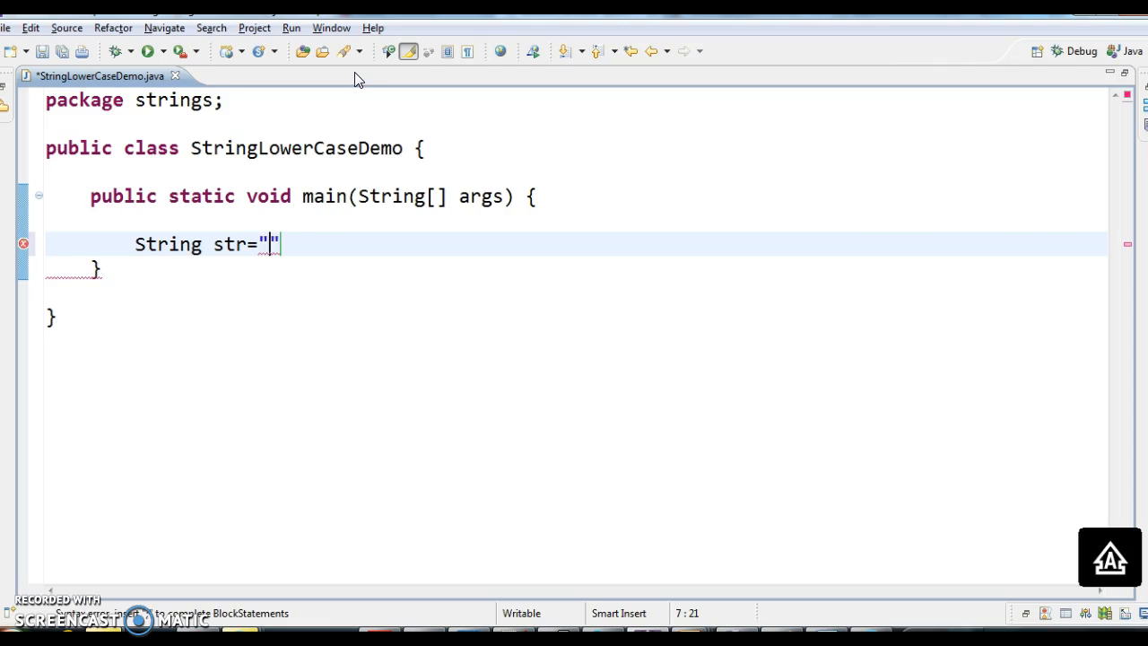
pyautogui.write('HELLO WORLD')
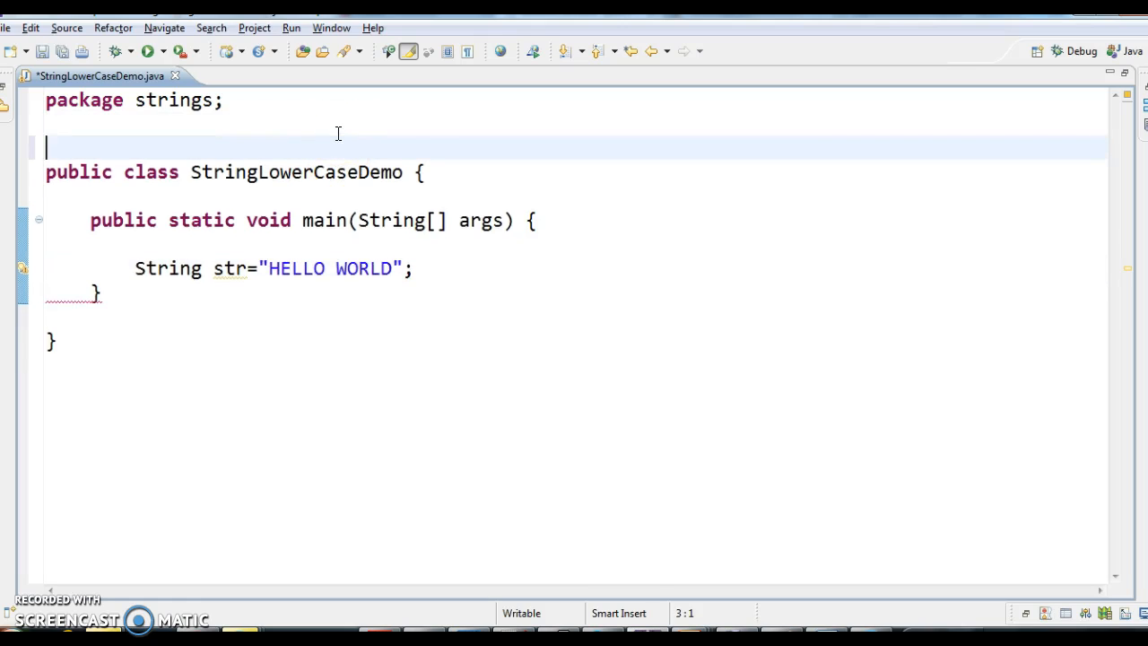
# Step: Add a comment line documenting the public String toLowerCase() signature above the class
pyautogui.write('//')
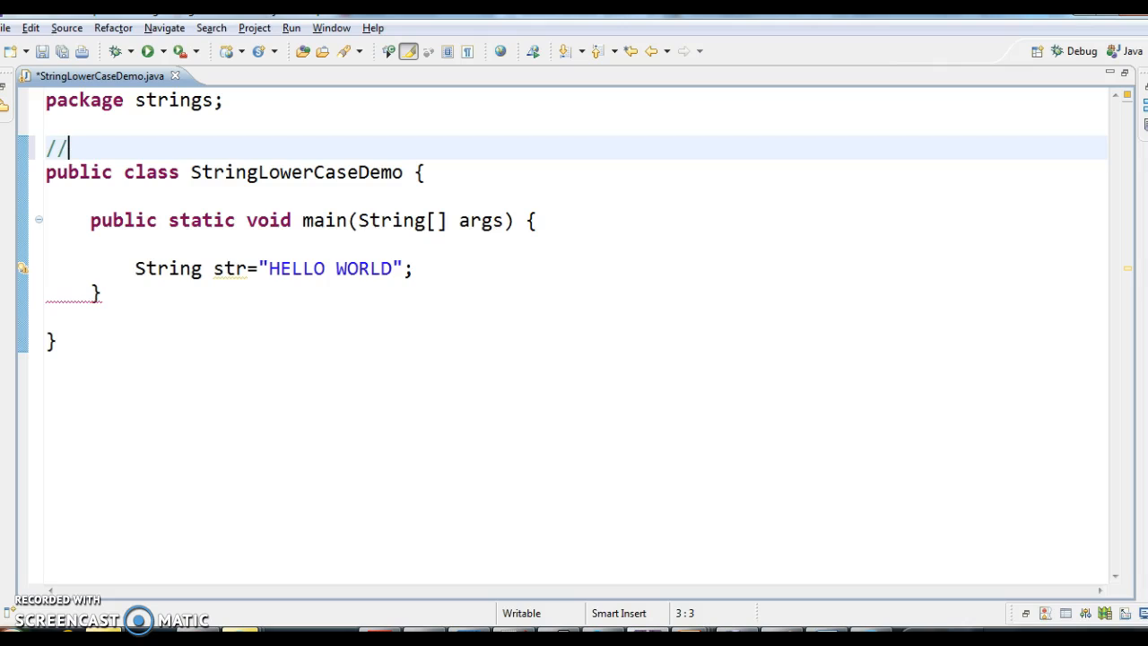
pyautogui.write('PU')
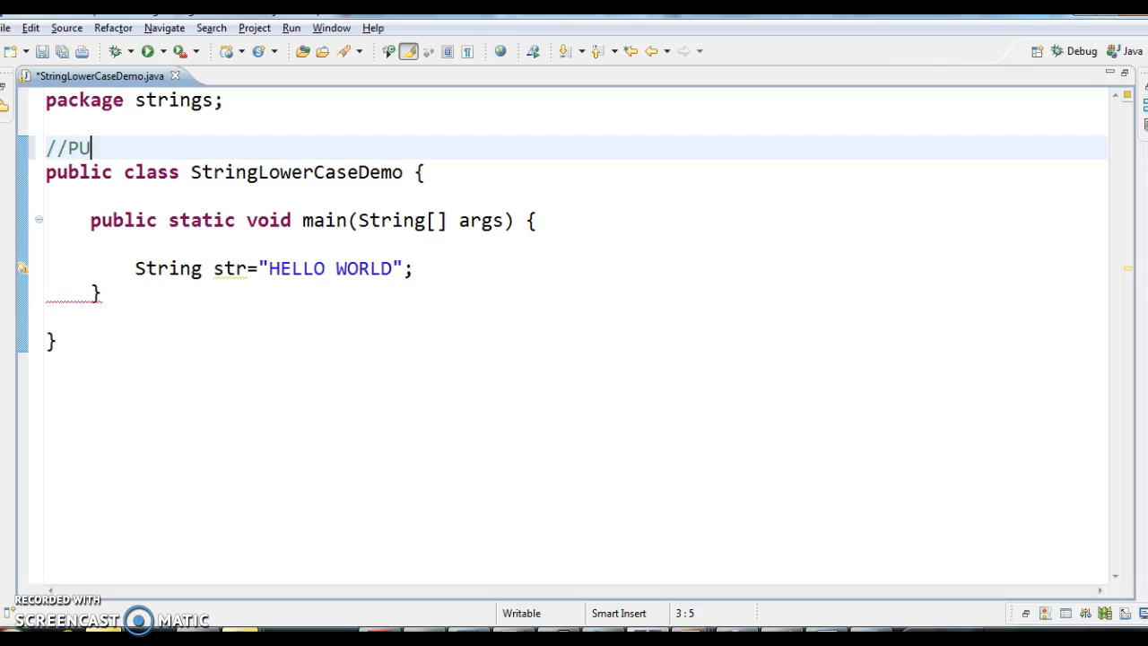
pyautogui.press('Backspace')
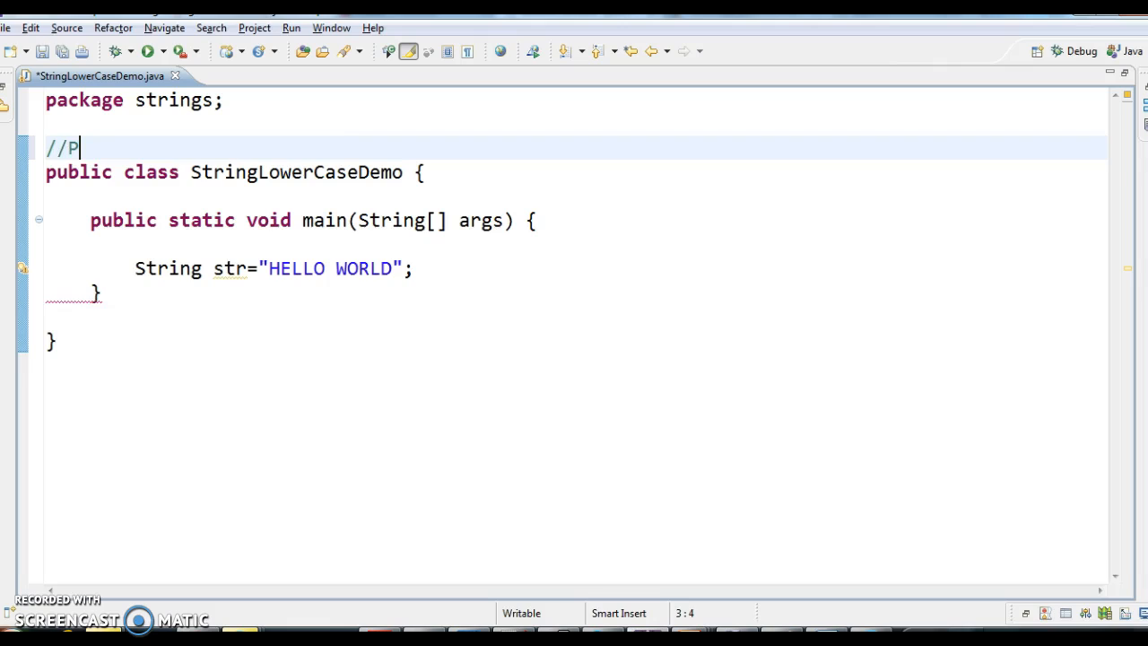
pyautogui.write('ublic')
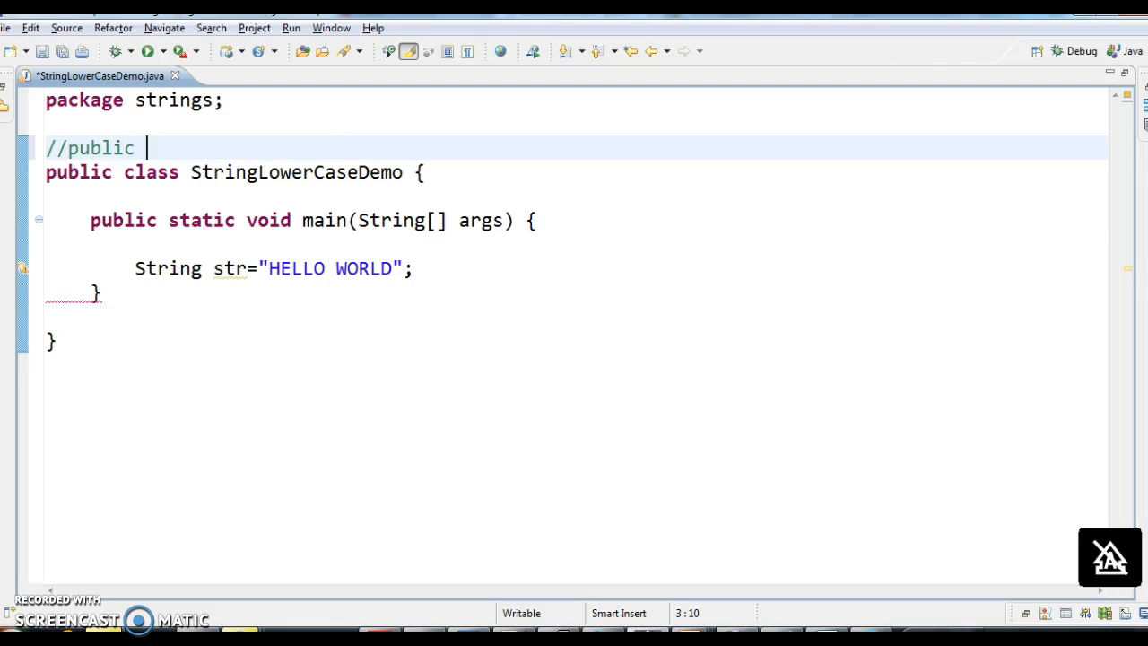
pyautogui.write('String toLo')
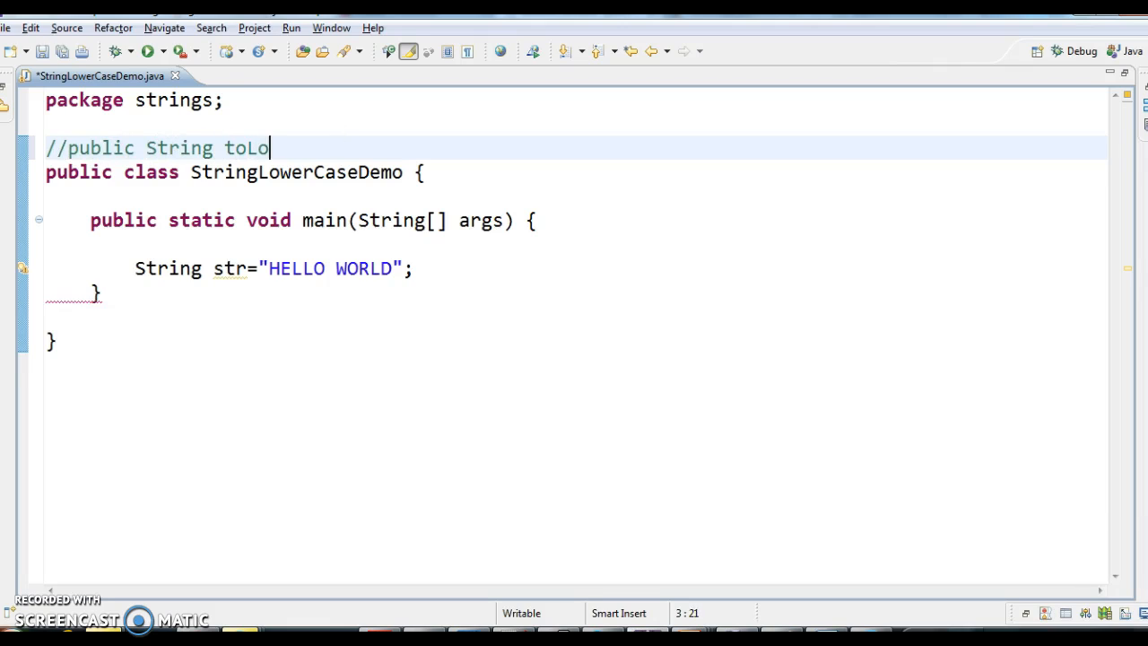
pyautogui.write('werCase(')
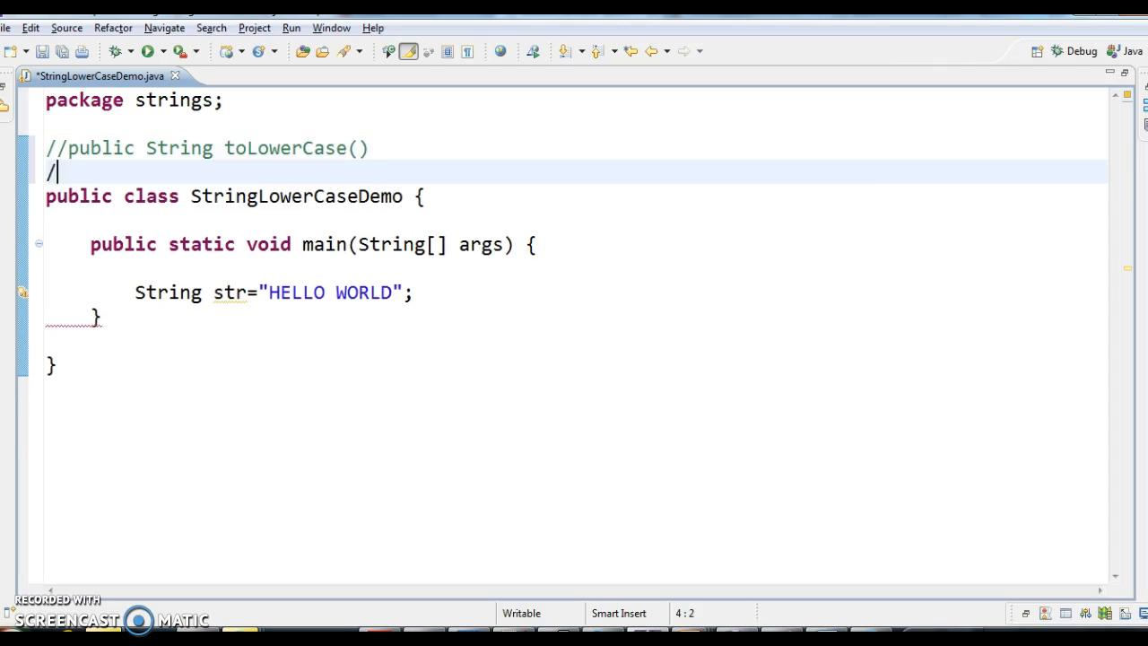
# Step: Add a second comment line documenting public String toLowerCase(Locale locale)
pyautogui.write('/P')
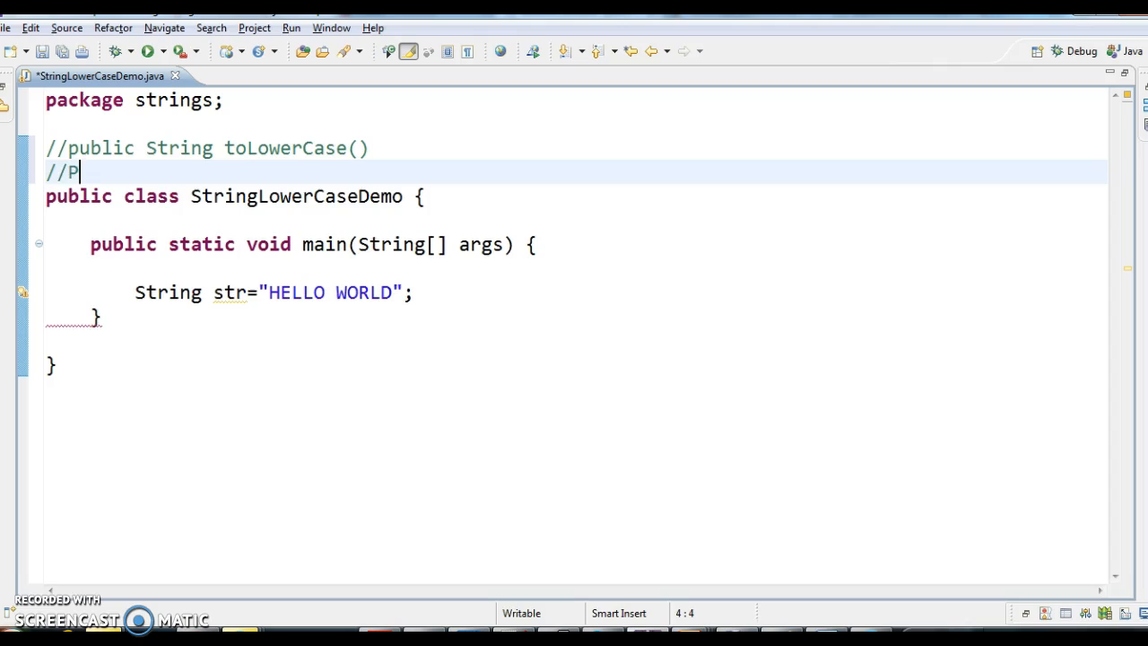
pyautogui.write('ublic String toLowerCas')
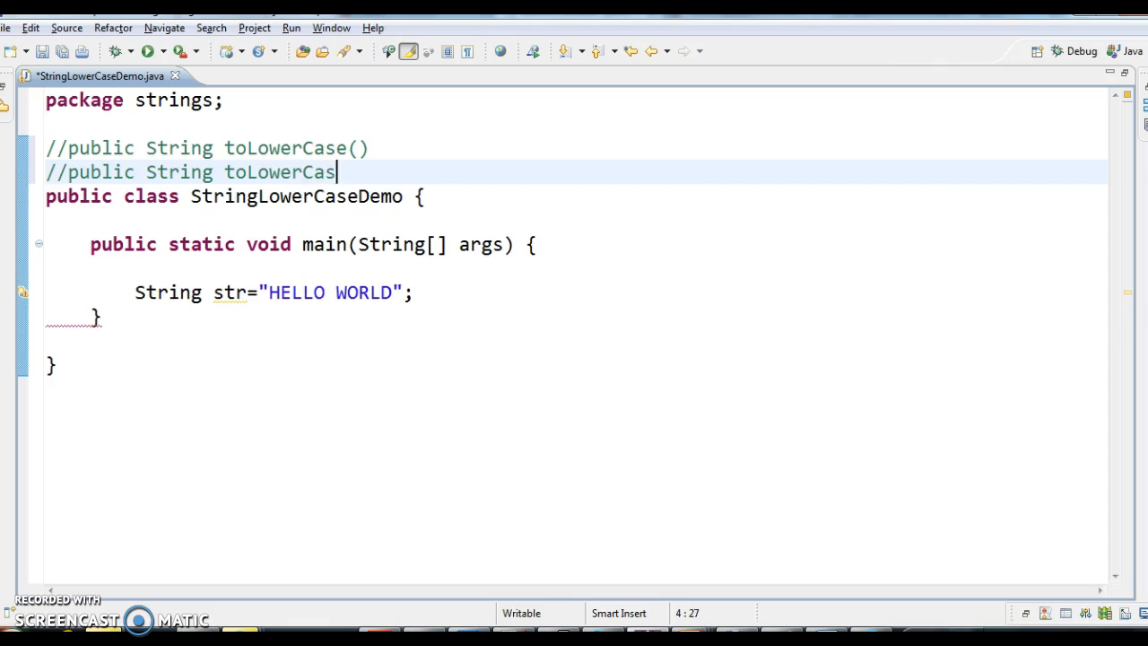
pyautogui.write('e(Locale')
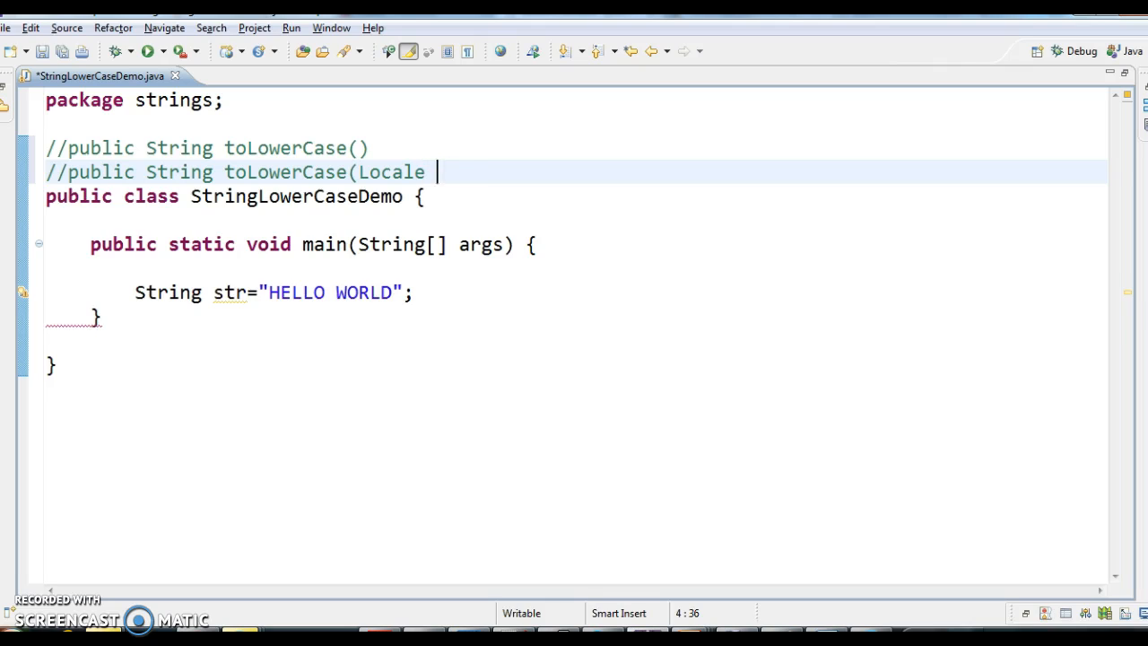
pyautogui.write('locale')
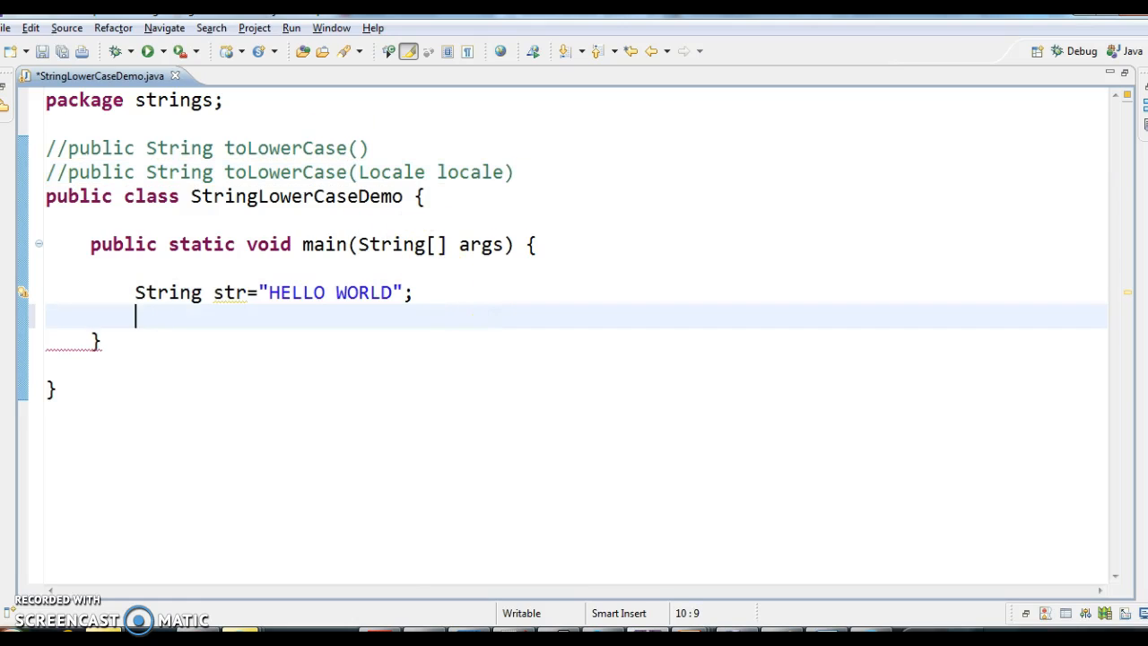
# Step: Print "Before converting to lower case=" concatenated with str
pyautogui.write('s')
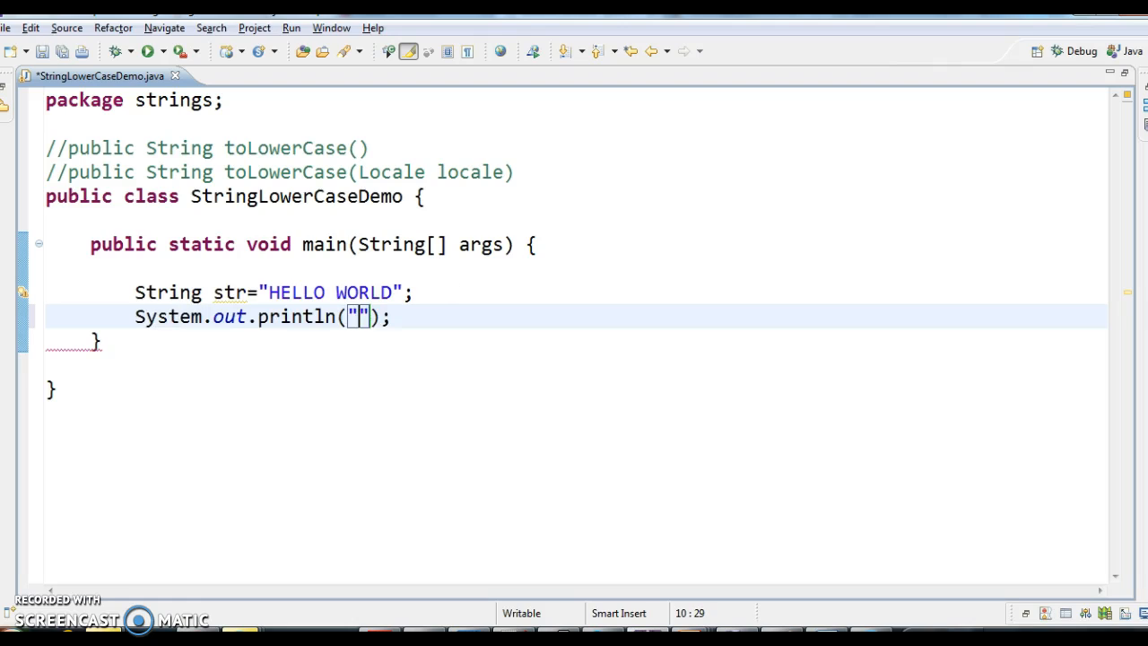
pyautogui.write('Before con')
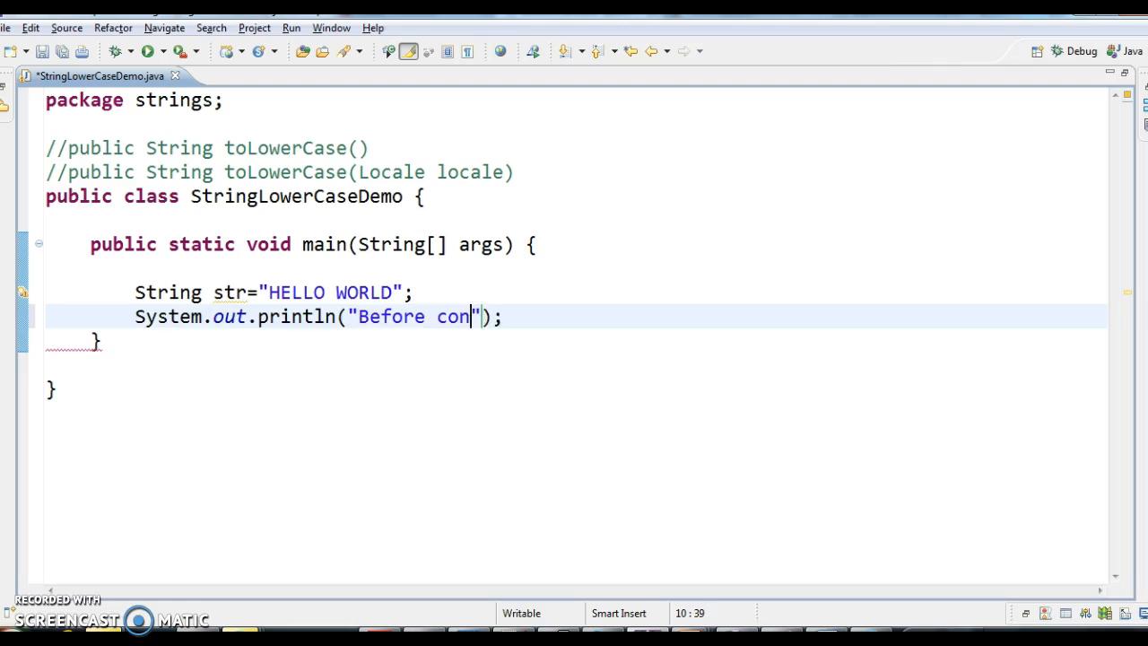
pyautogui.write('verting to lower')
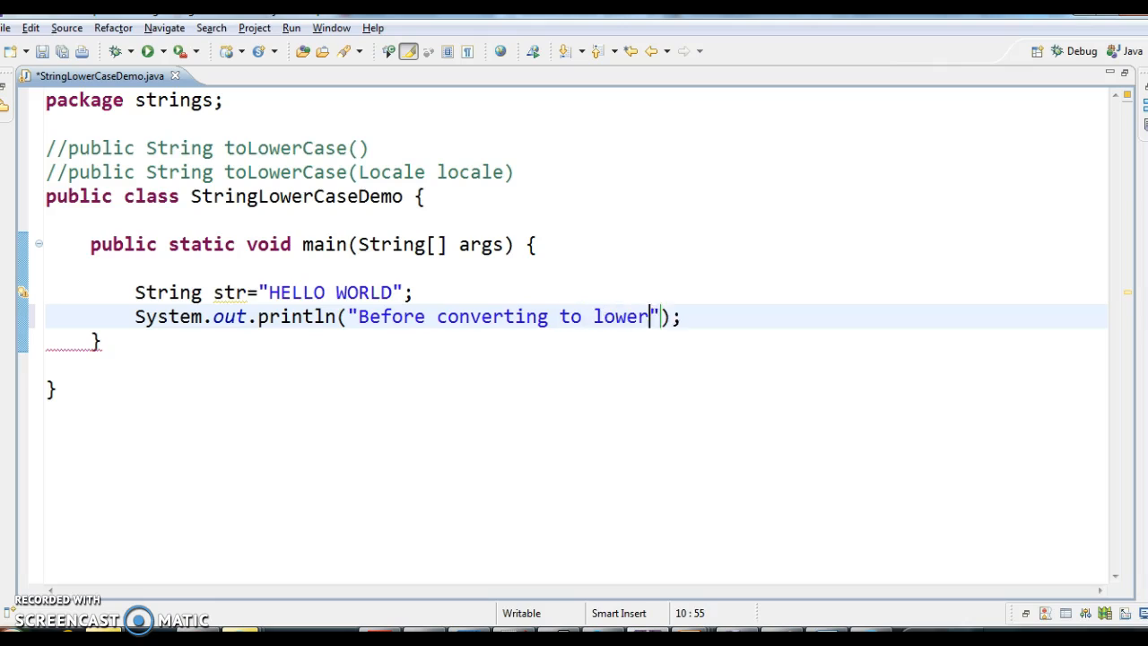
pyautogui.write('case=')
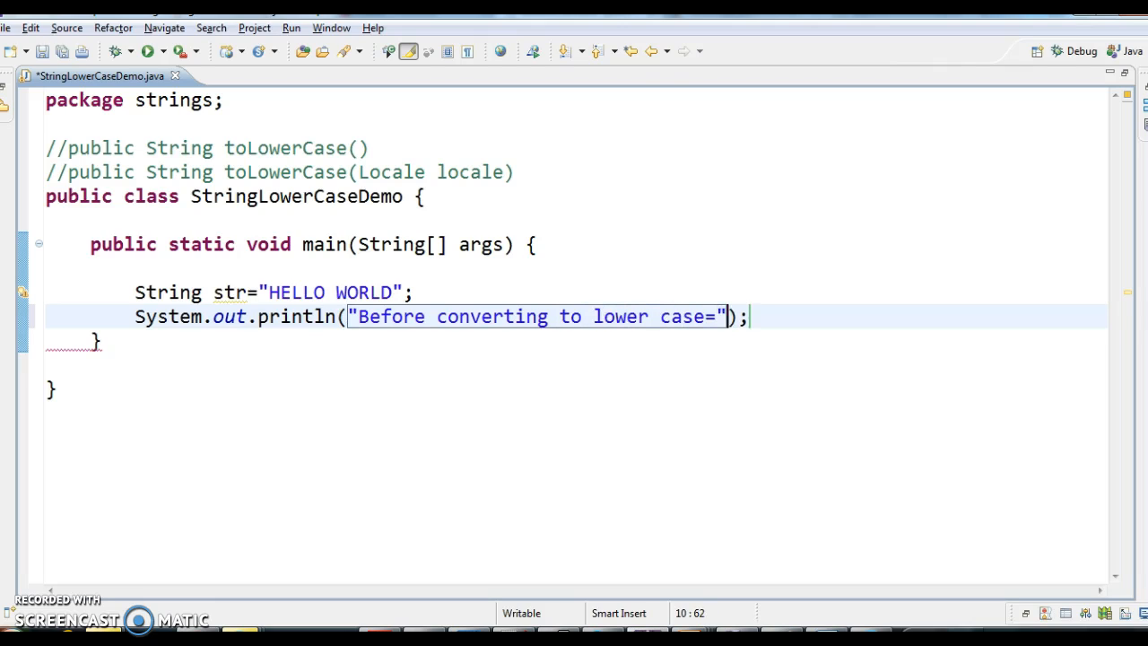
pyautogui.write('+str')
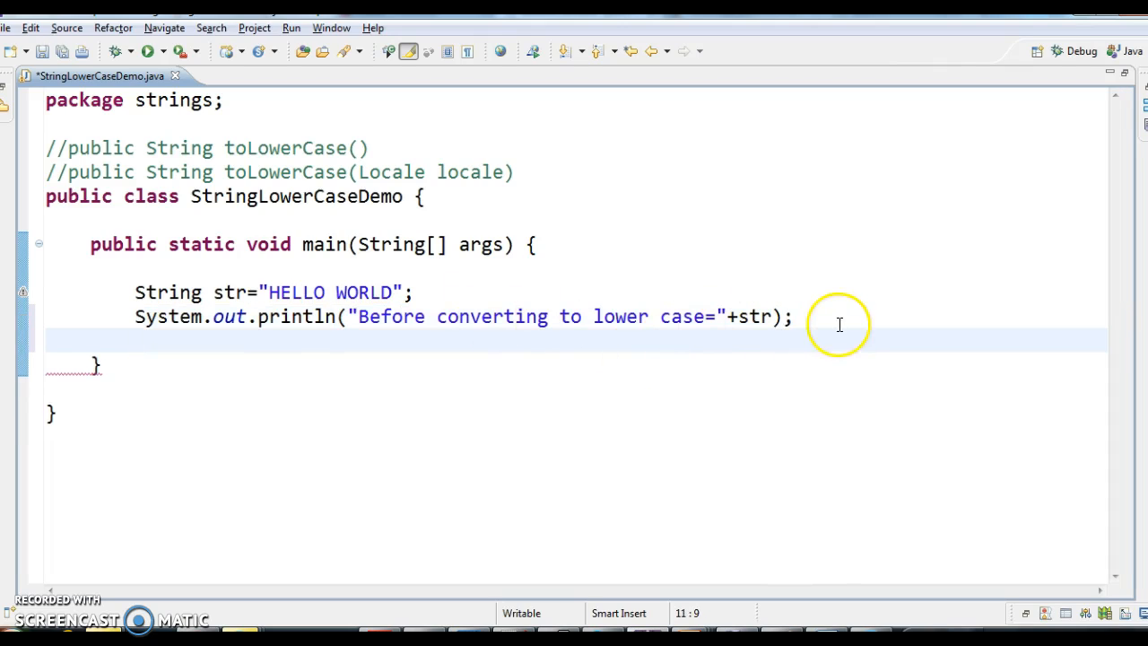
# Step: Reassign str = str.toLowerCase(); and save the file
pyautogui.write('str')
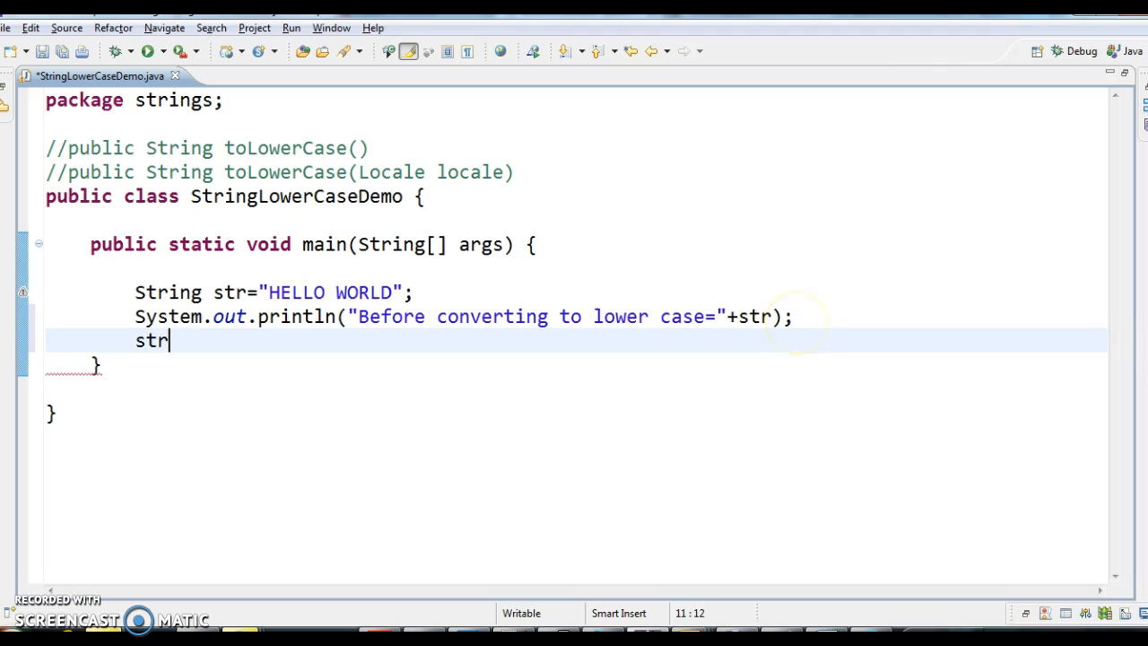
pyautogui.write('.low')
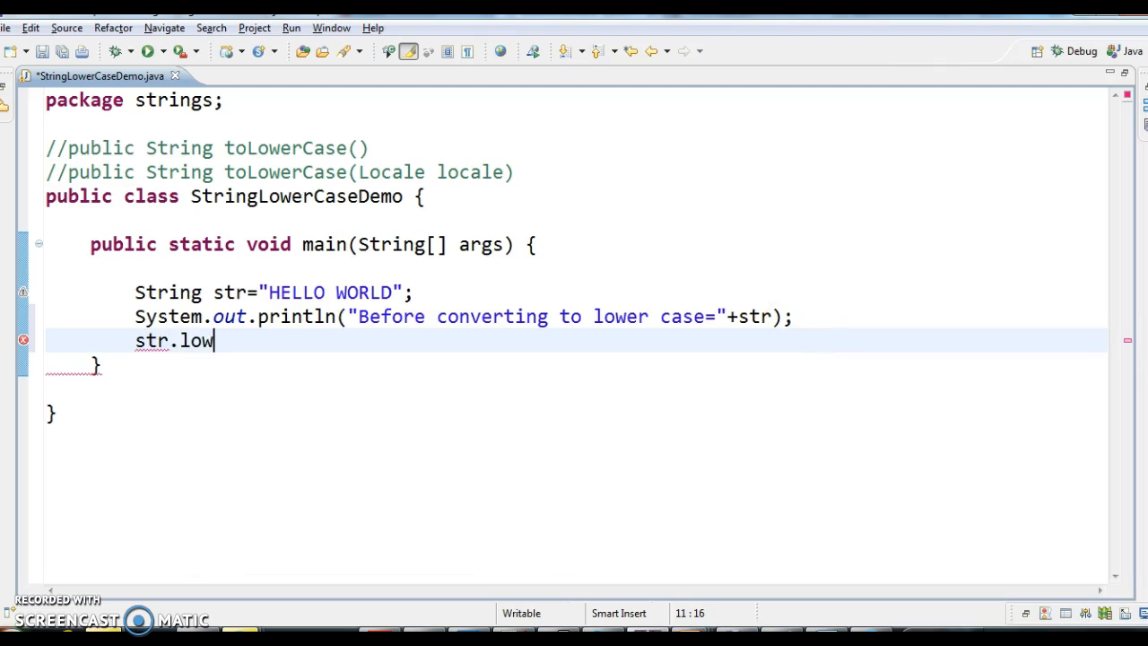
pyautogui.write('tolo')
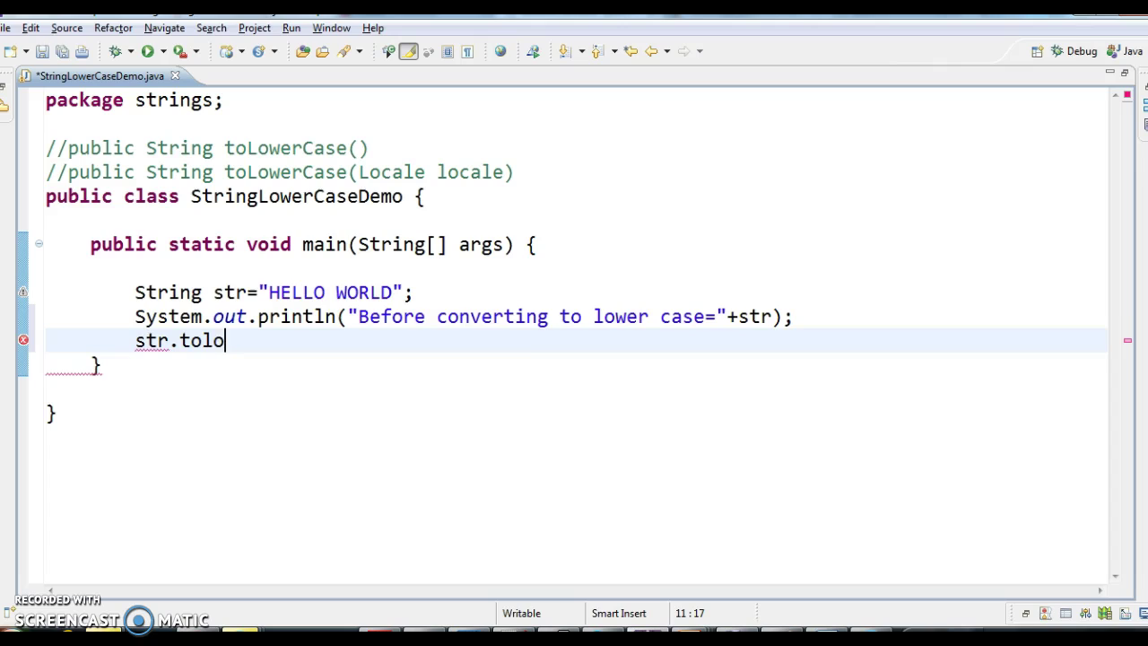
pyautogui.write('werCase();')
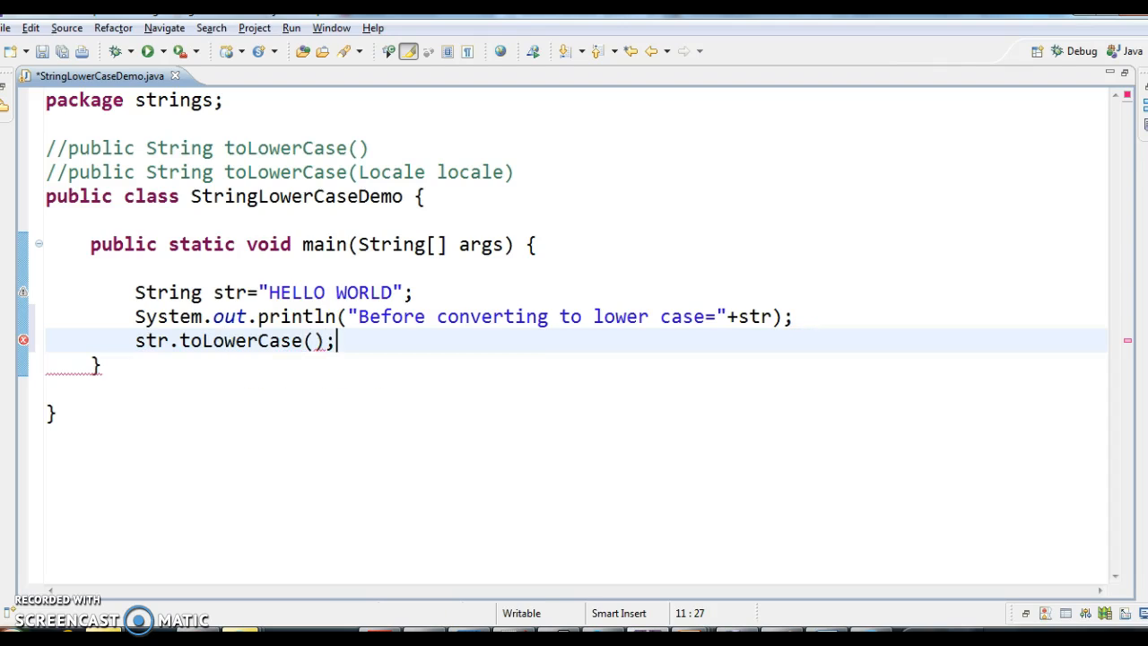
pyautogui.write('str=')
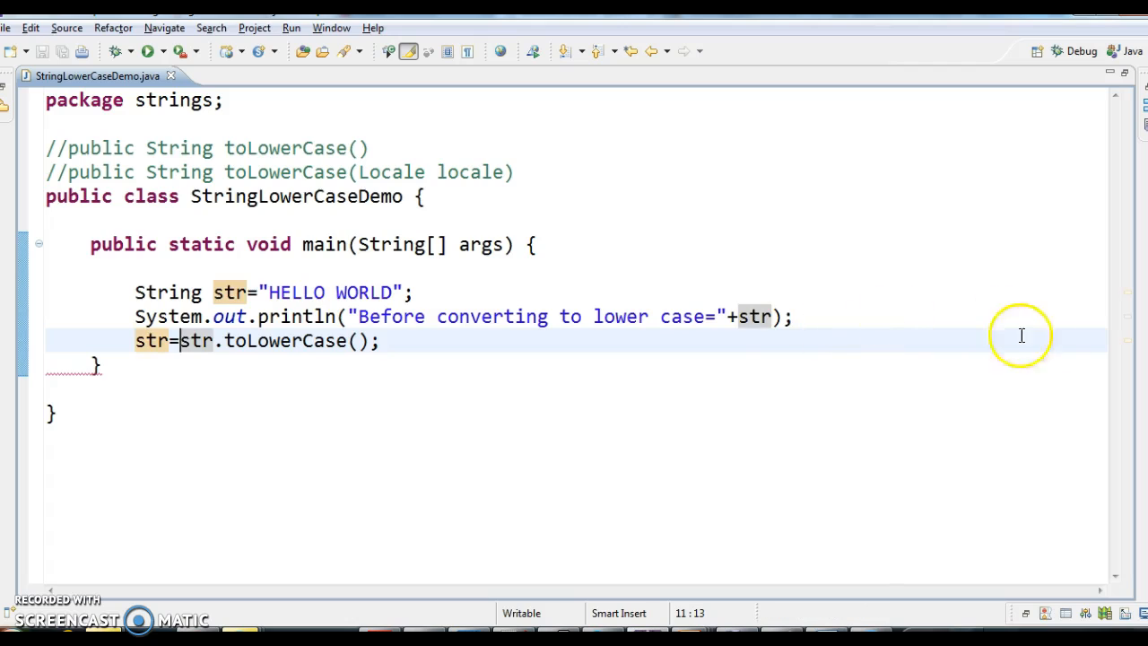
pyautogui.moveTo(846, 302)
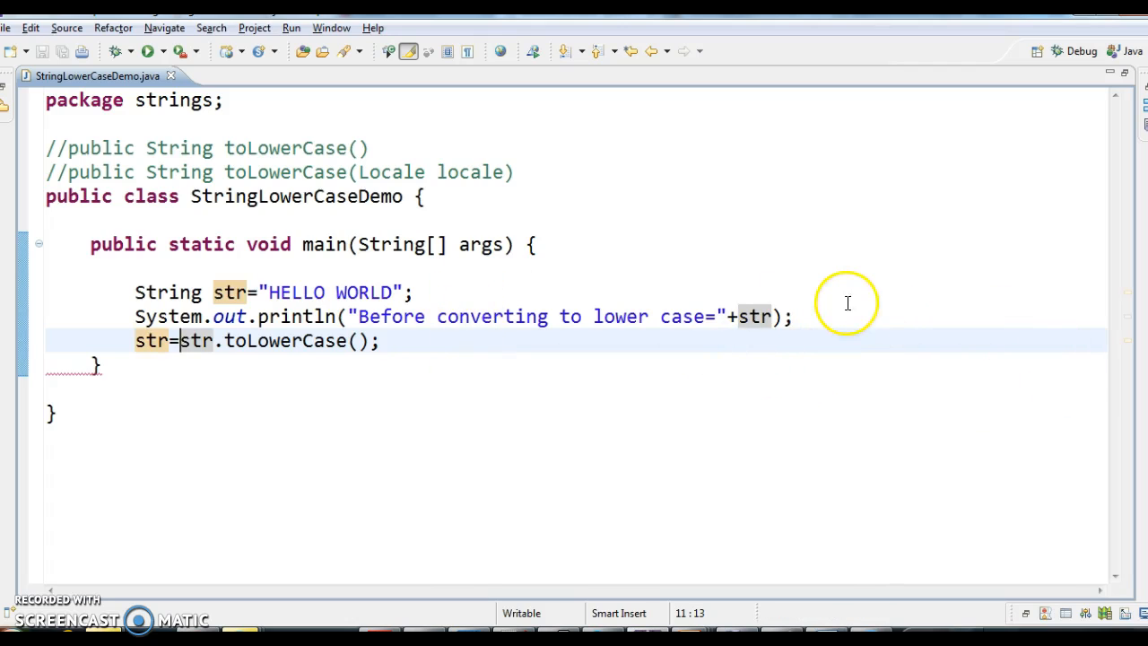
# Step: Duplicate the println and change its label to "After converting to lower case="
pyautogui.tripleClick(449, 316)
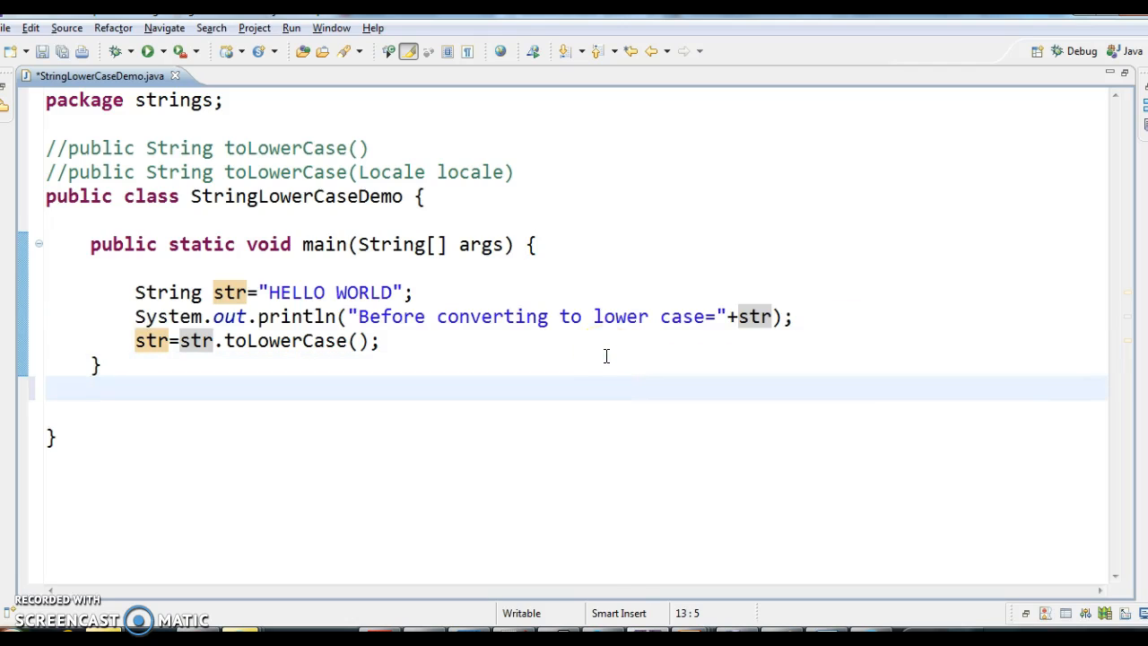
pyautogui.write('System.out.println("Before converting to lower case="+str);')
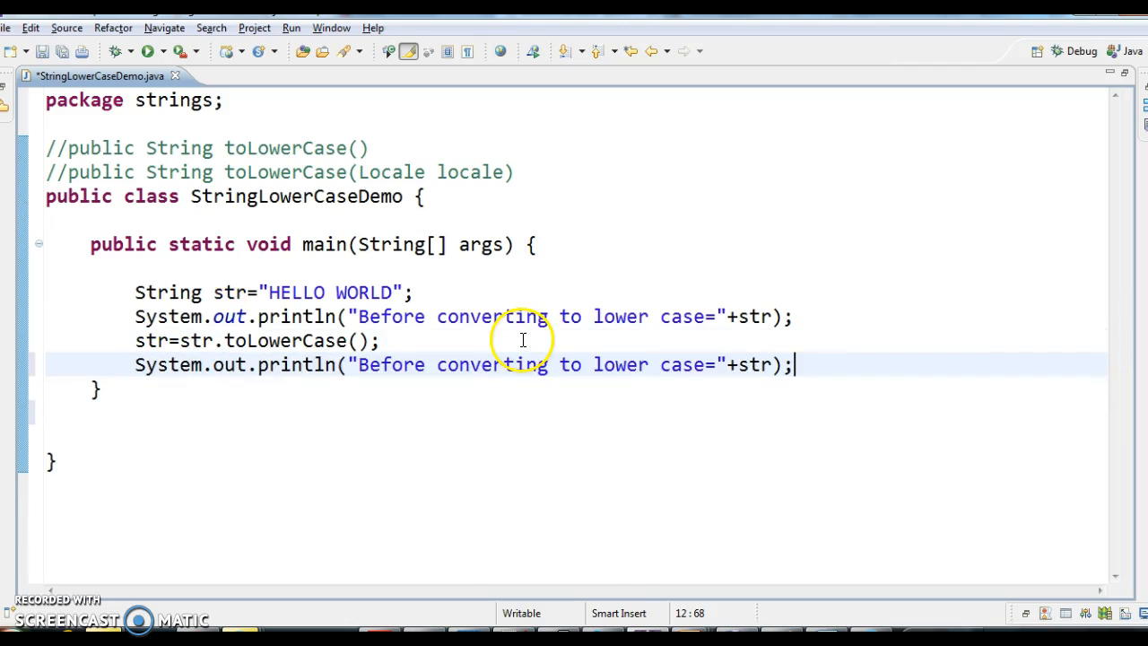
pyautogui.press('ctrl+s')
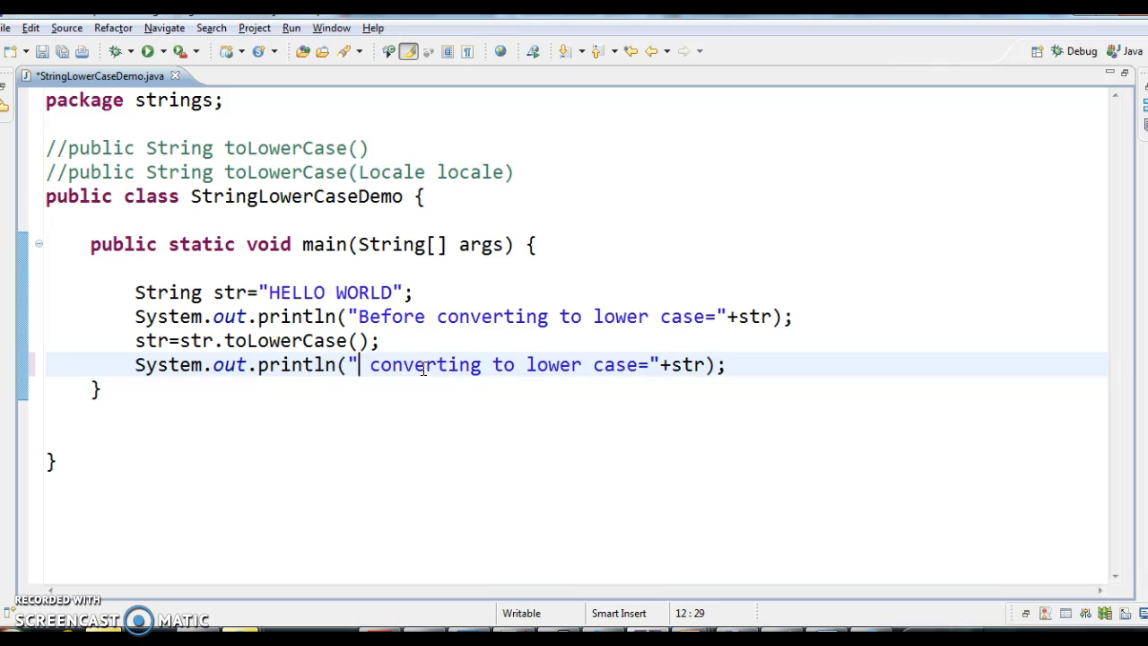
pyautogui.write('After')
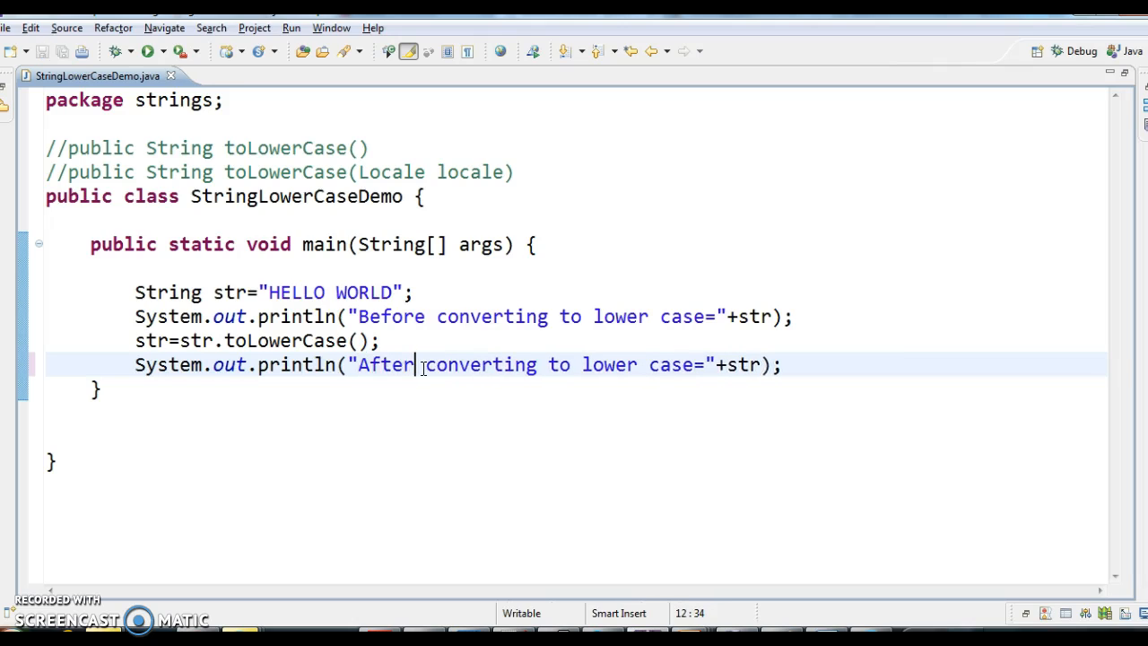
# Step: Add System.out.println(str); and save the file
pyautogui.write('s')
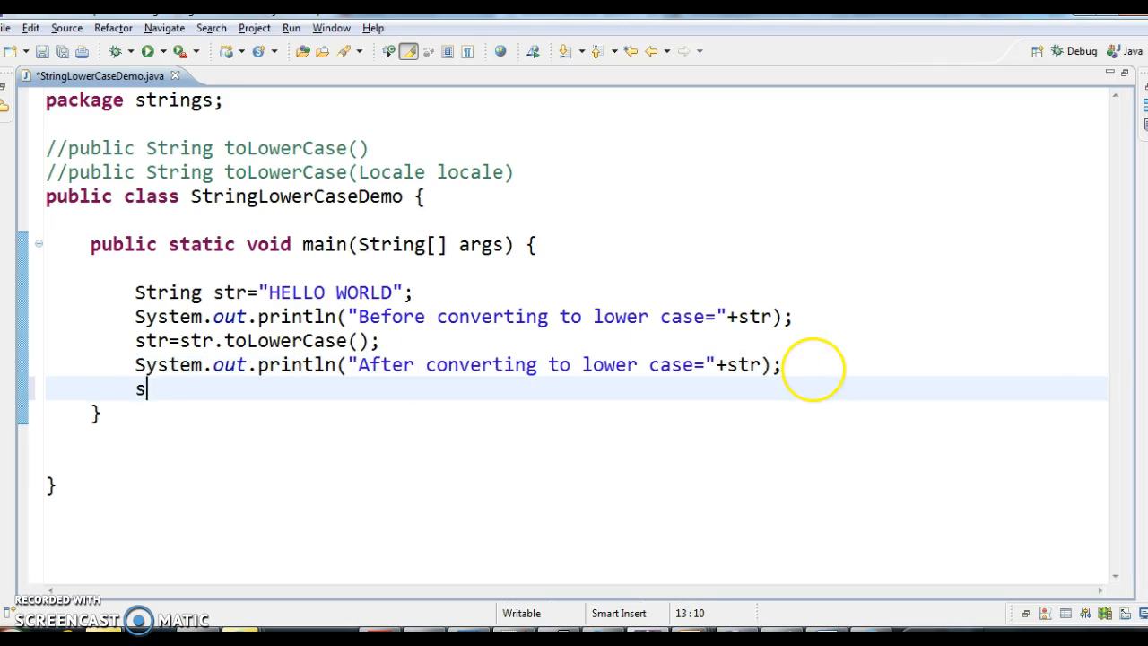
pyautogui.write('ystem.out.println(ster);')
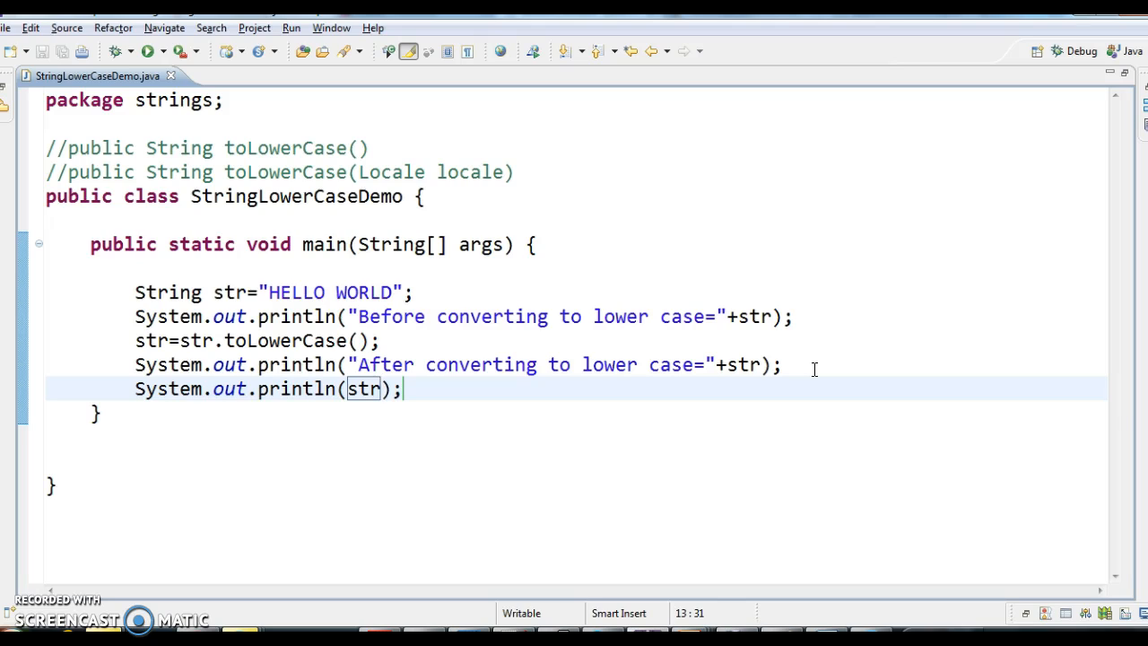
pyautogui.moveTo(447, 519)
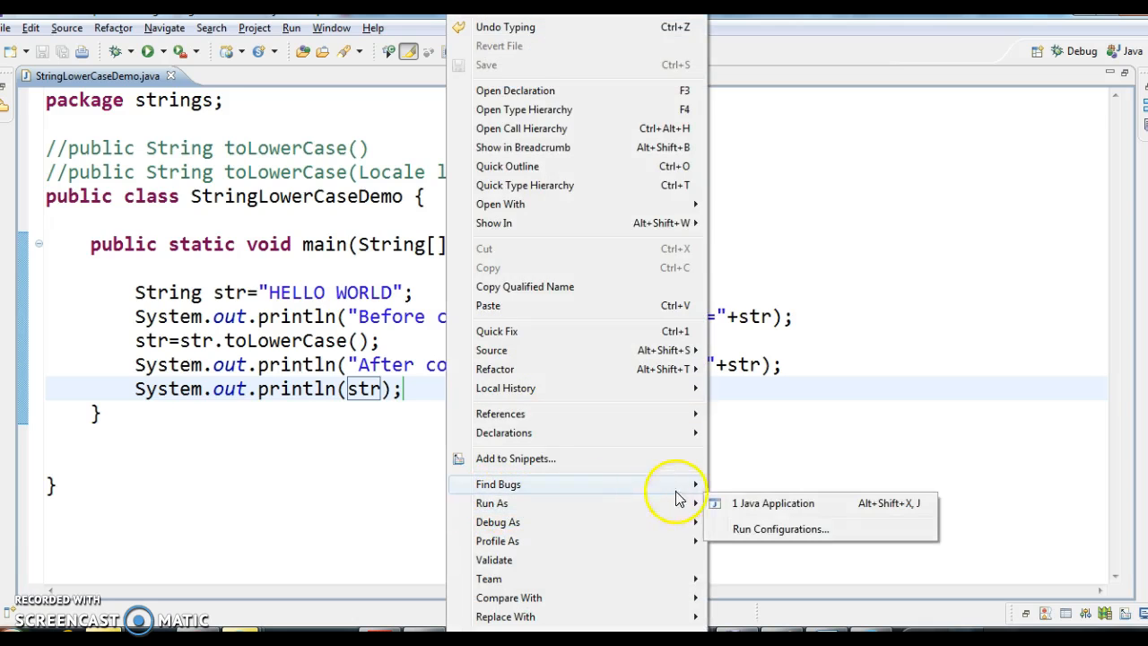
# Step: Run StringLowerCaseDemo as a Java application, review the output, then remove the launch from the console
pyautogui.click(773, 502)
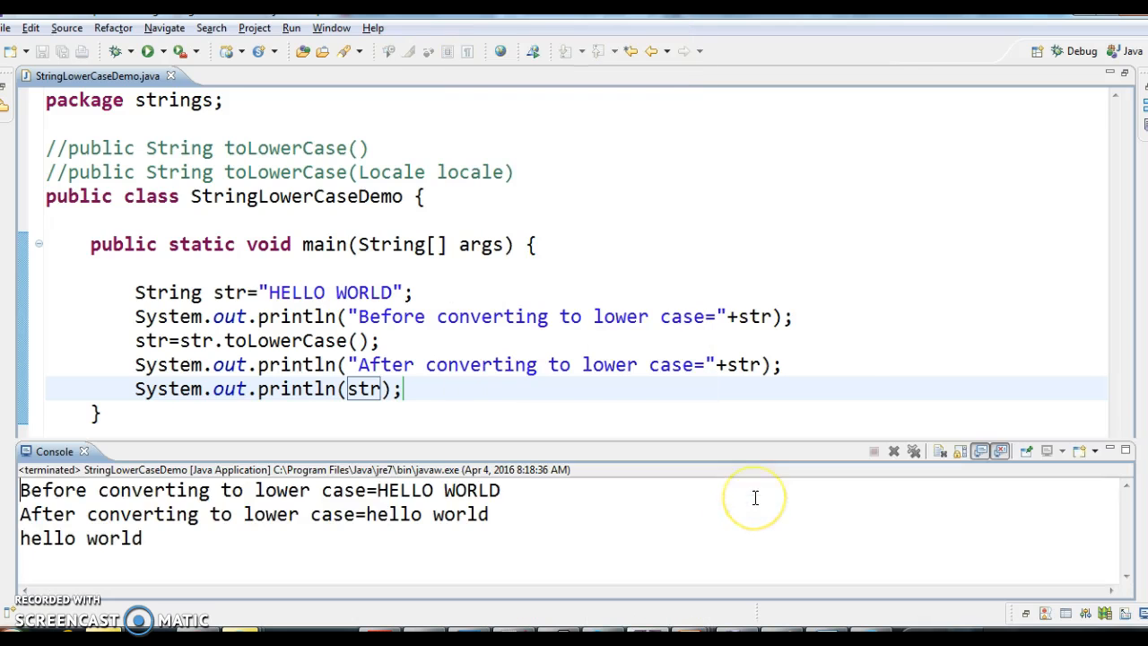
pyautogui.moveTo(374, 437)
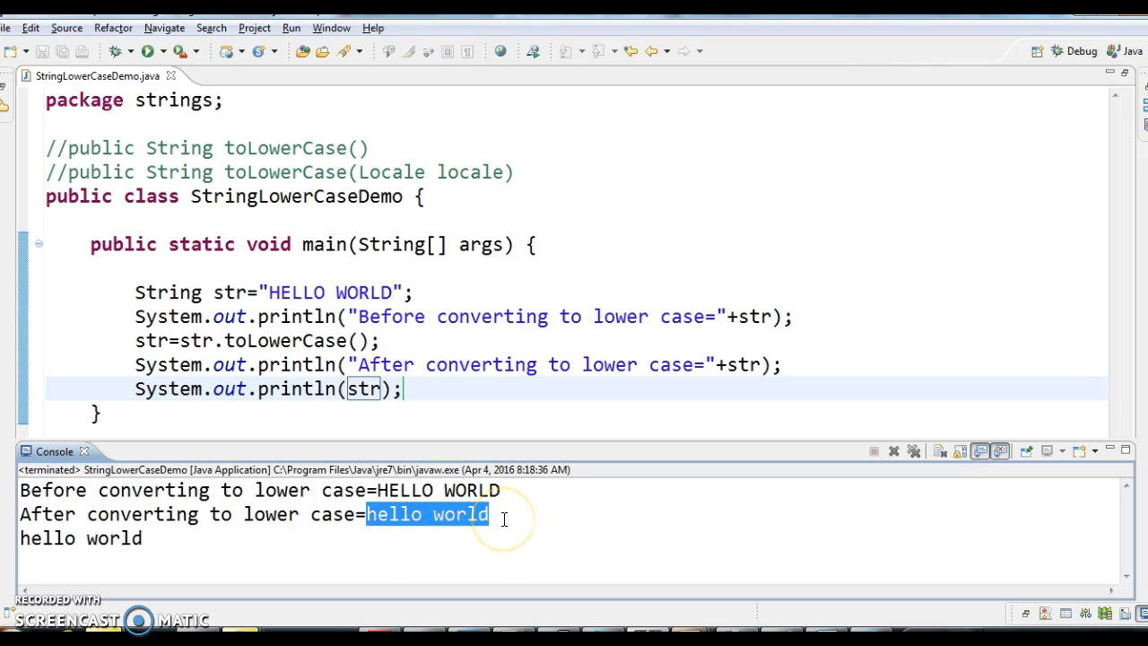
pyautogui.moveTo(504, 518)
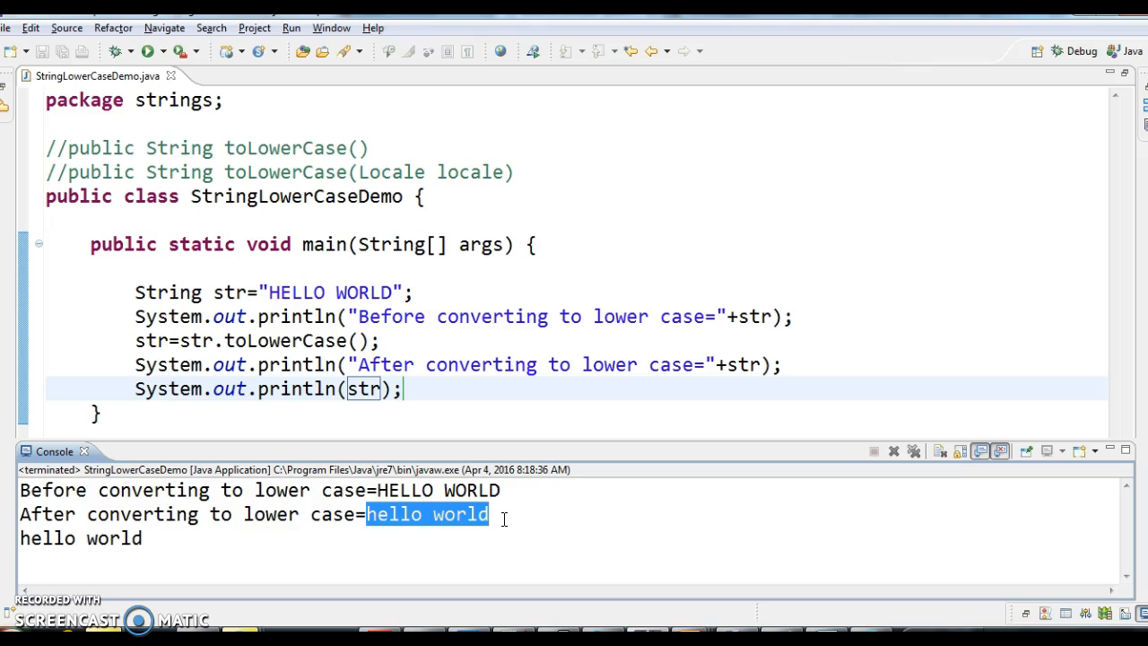
pyautogui.moveTo(885, 417)
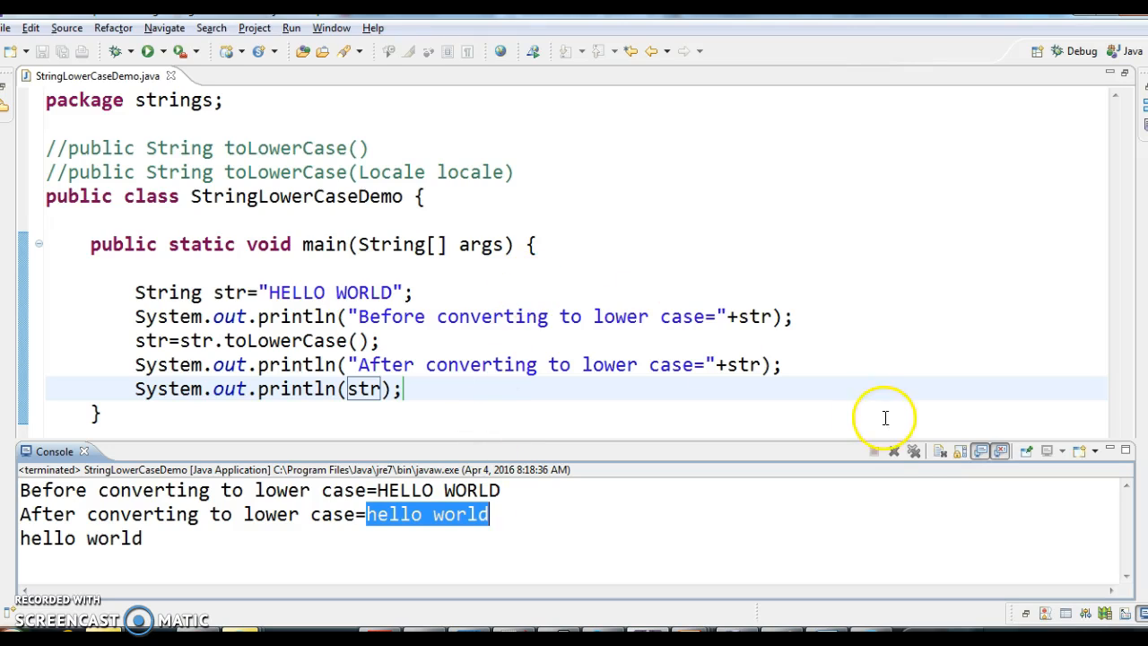
pyautogui.click(893, 451)
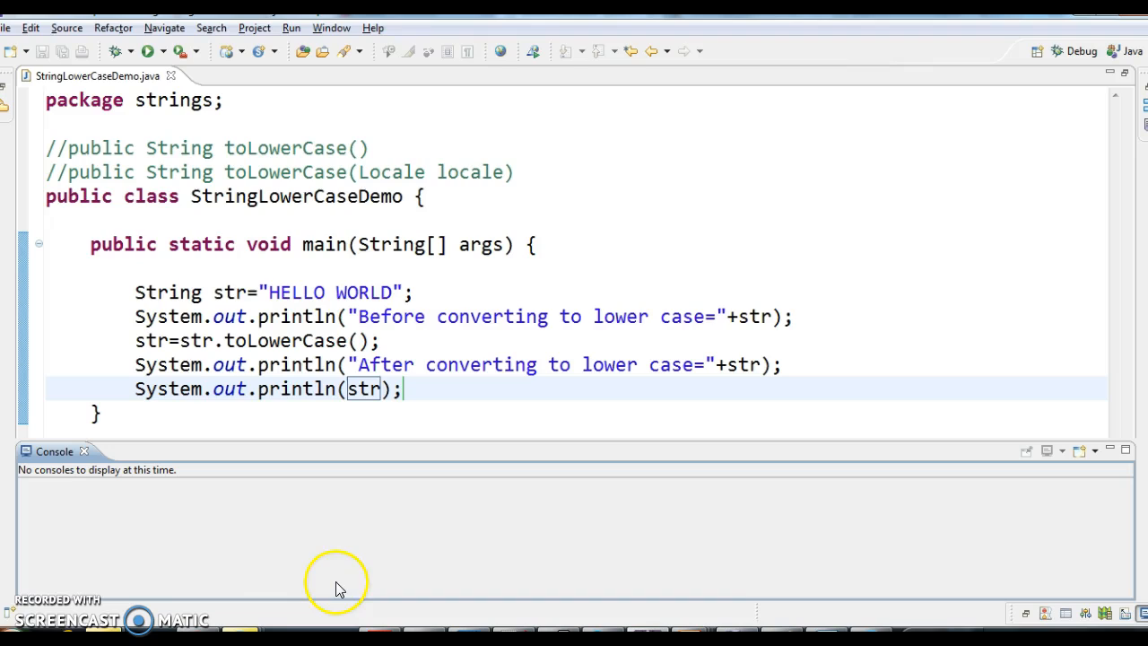